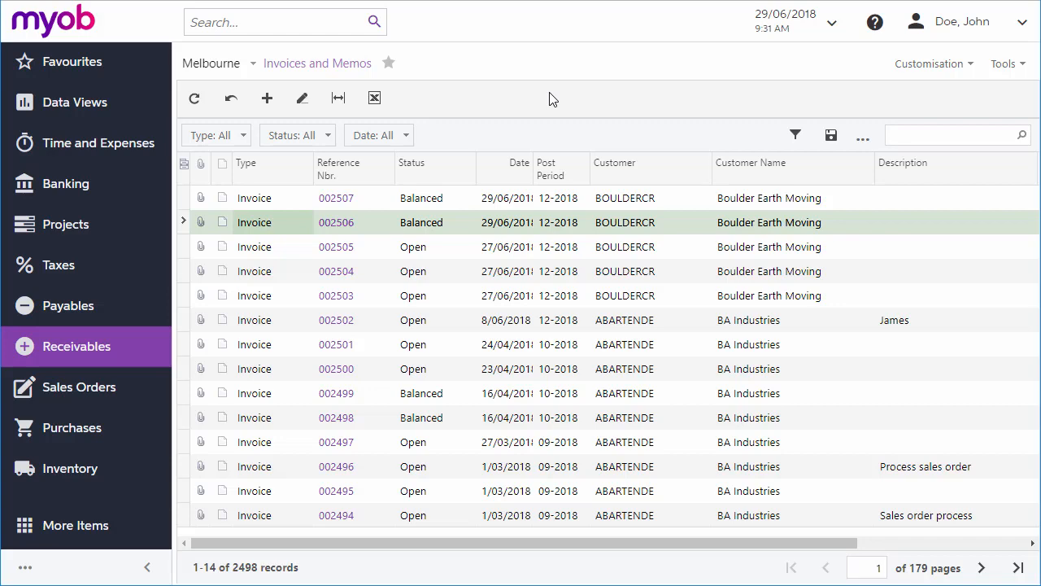
# Open Boulder Earth Moving's invoice 002504 from the Invoices and Memos list.
pyautogui.click(336, 271)
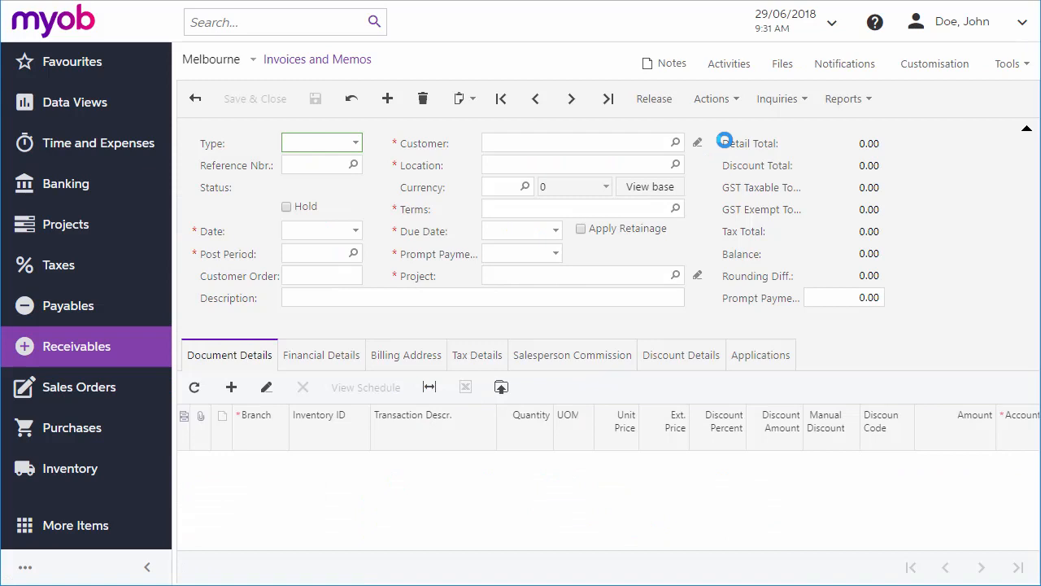
pyautogui.click(715, 99)
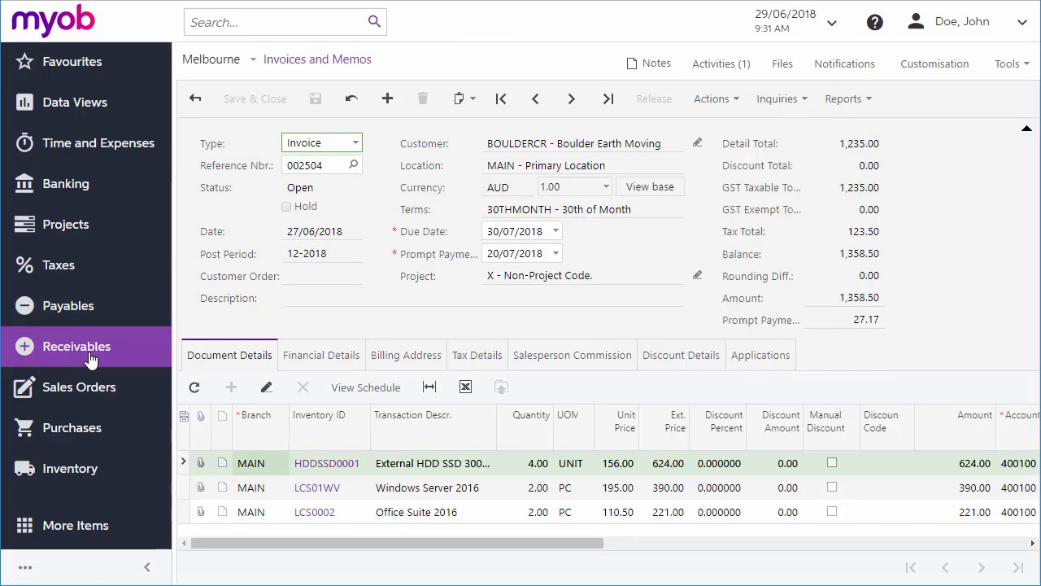
# Start a new blank payment in Receivables > Payments and Applications.
pyautogui.click(77, 346)
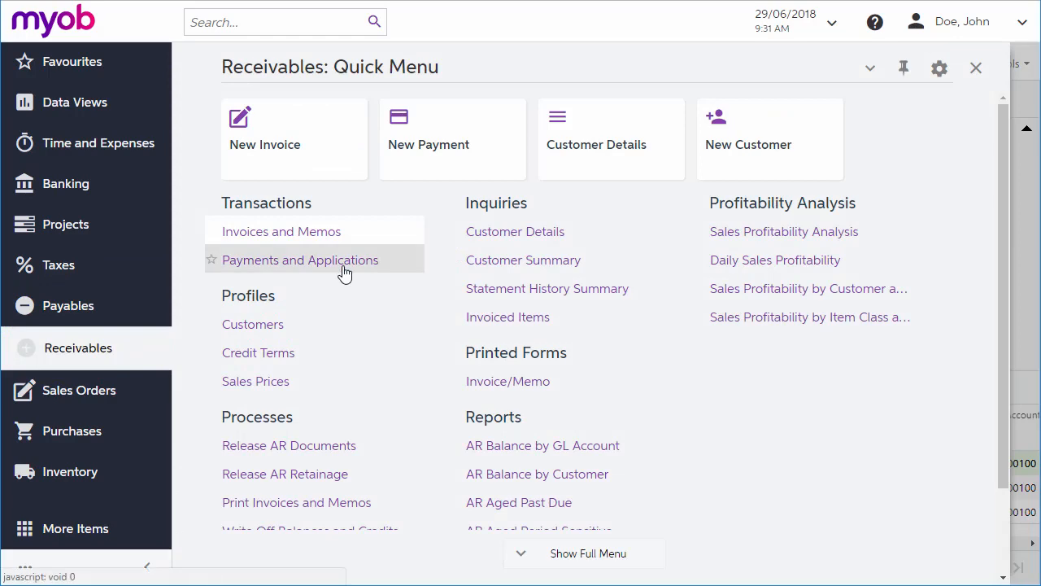
pyautogui.click(300, 260)
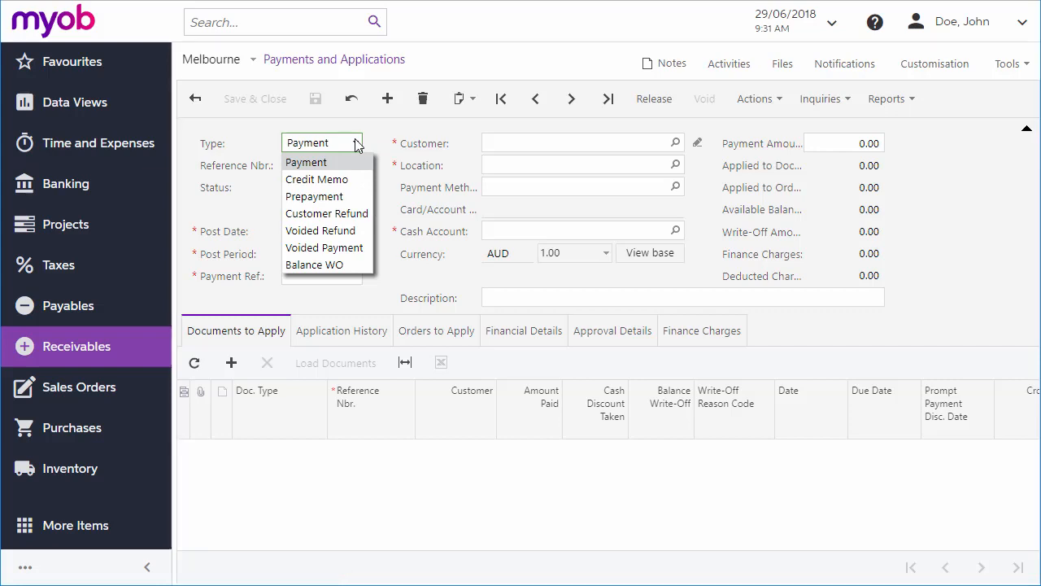
pyautogui.moveTo(357, 148)
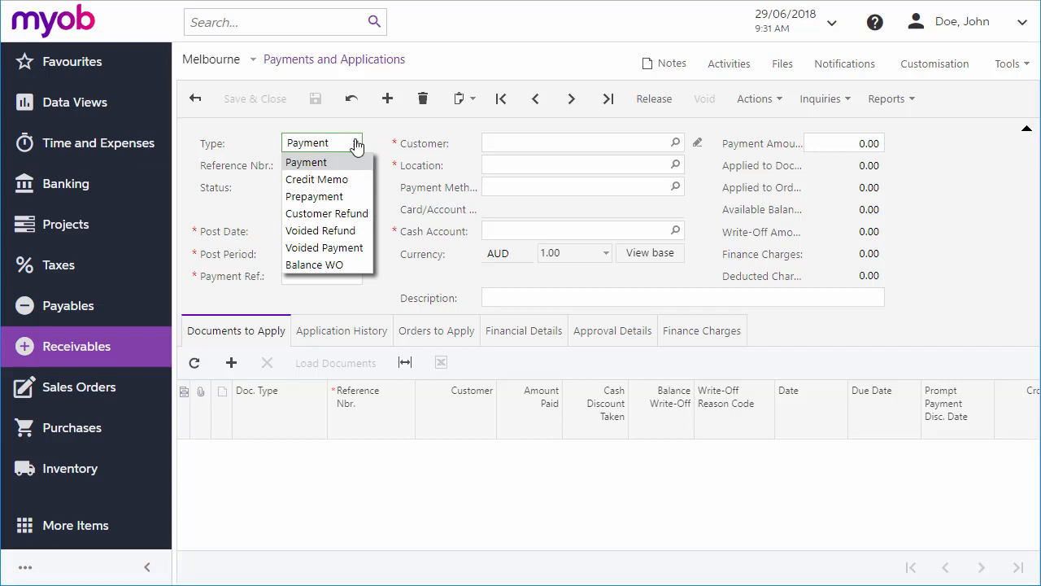
# Make it a Payment from customer BOULDERCR with a payment amount of 150.
pyautogui.click(307, 162)
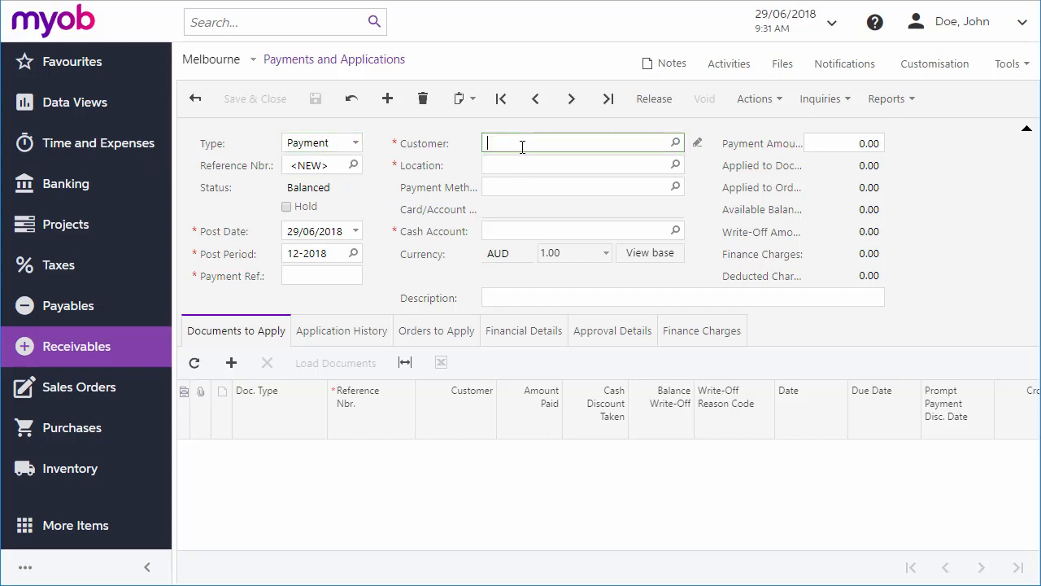
pyautogui.write('boul')
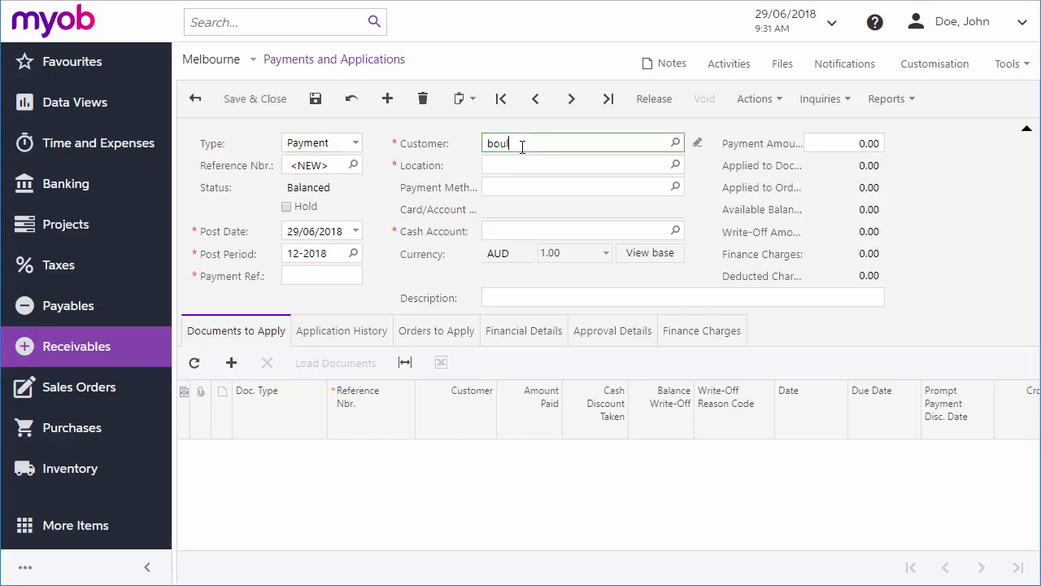
pyautogui.write('BOULDERCR - B')
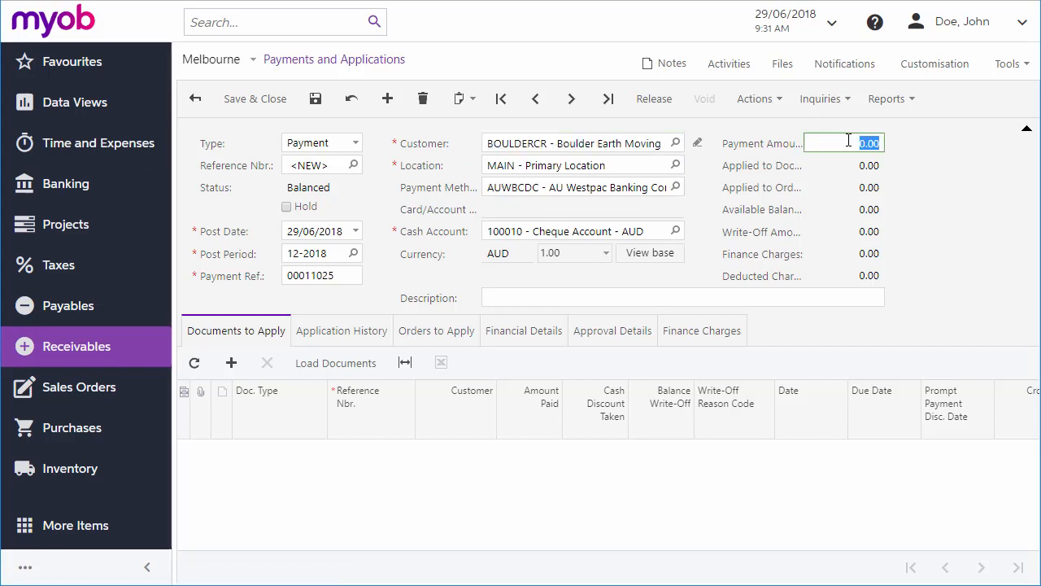
pyautogui.write('150')
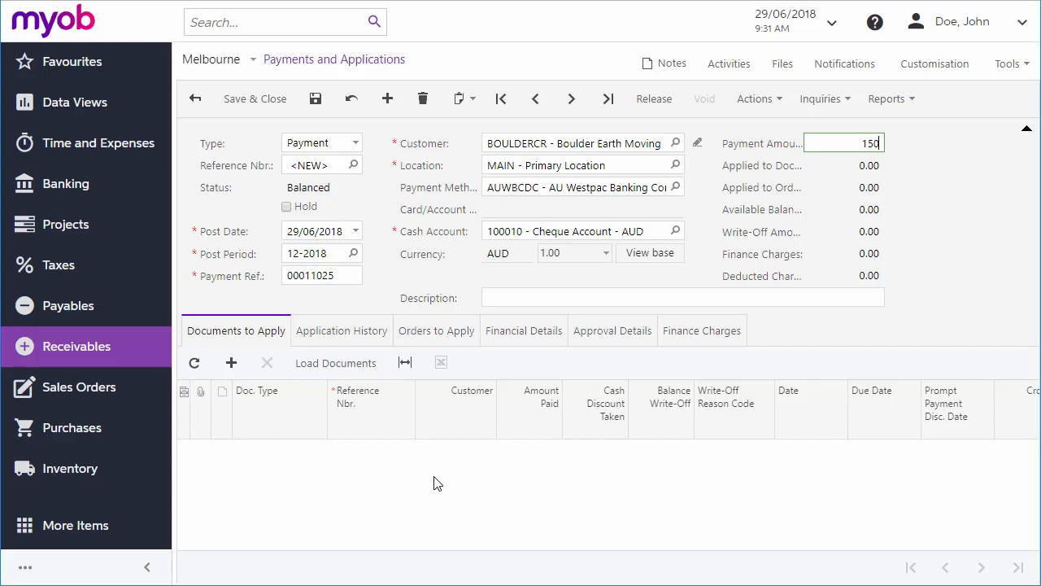
pyautogui.moveTo(419, 485)
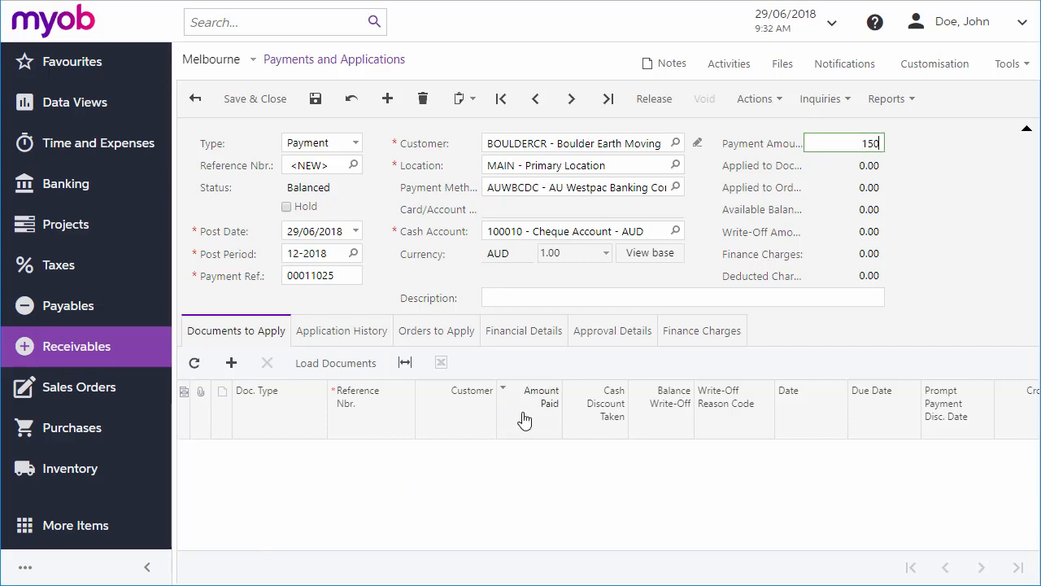
pyautogui.moveTo(364, 383)
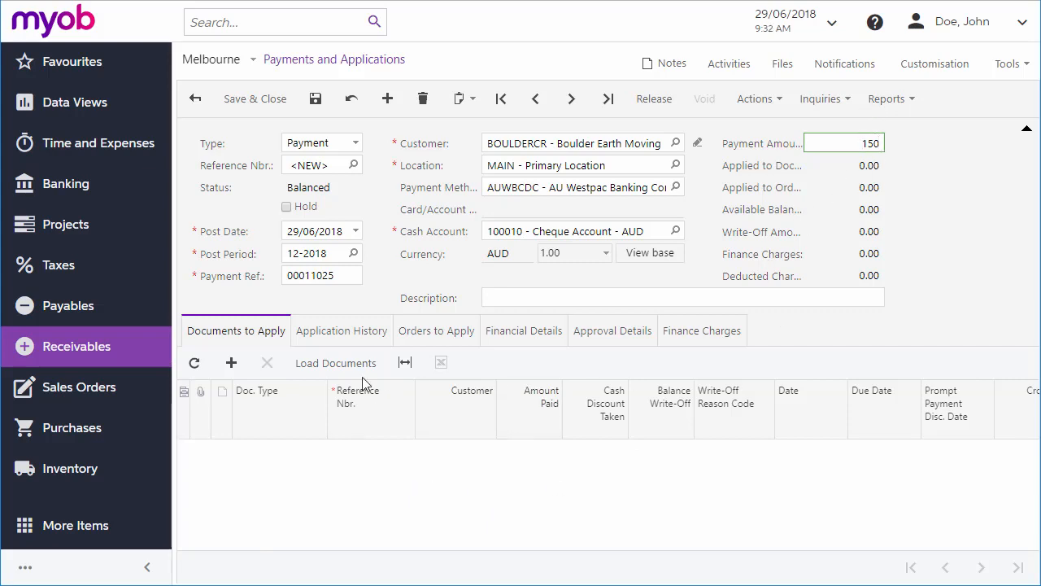
pyautogui.moveTo(342, 374)
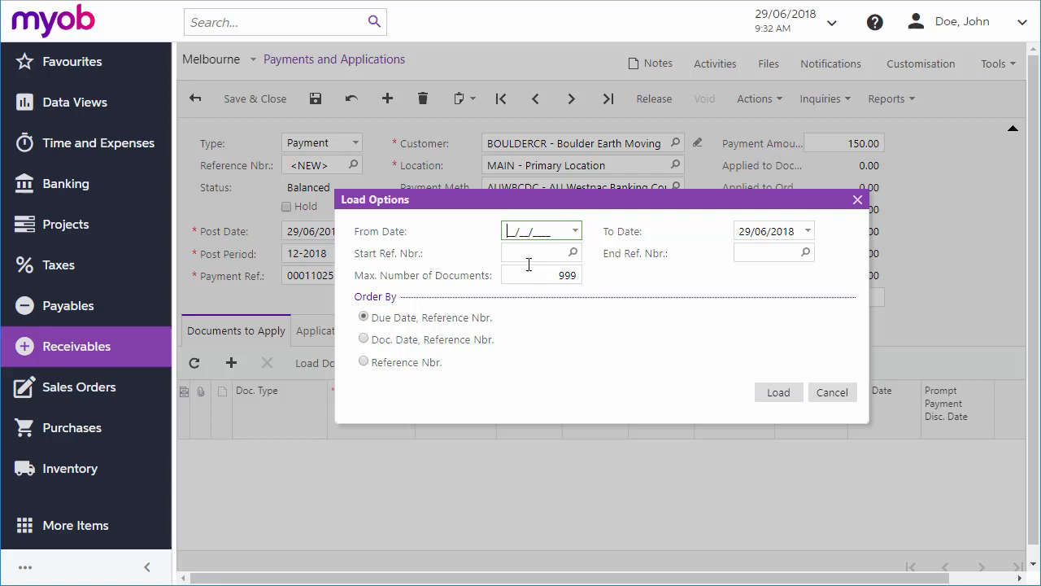
# Load Boulder Earth Moving's open documents and apply the 150.00 to invoice 002503.
pyautogui.click(574, 230)
pyautogui.write('14/06/2018')
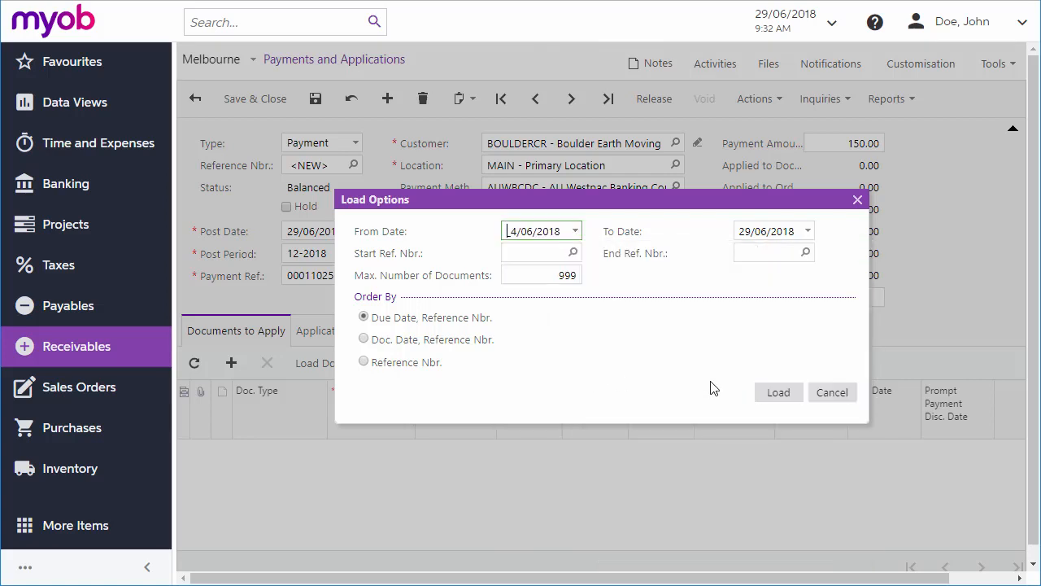
pyautogui.click(778, 392)
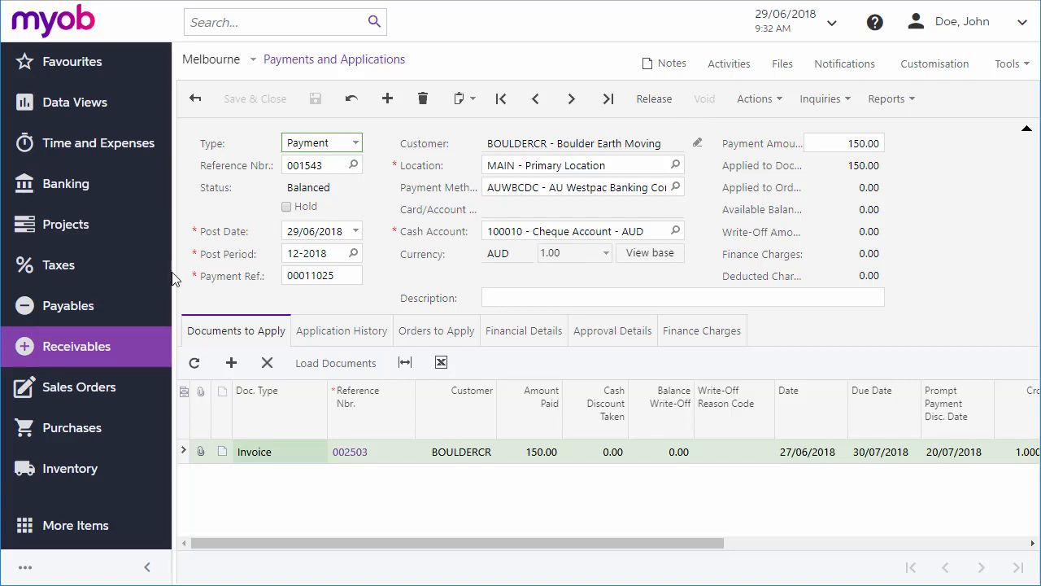
# Release payments 001542 and 001543 in Release AR Documents so both become Closed.
pyautogui.click(79, 345)
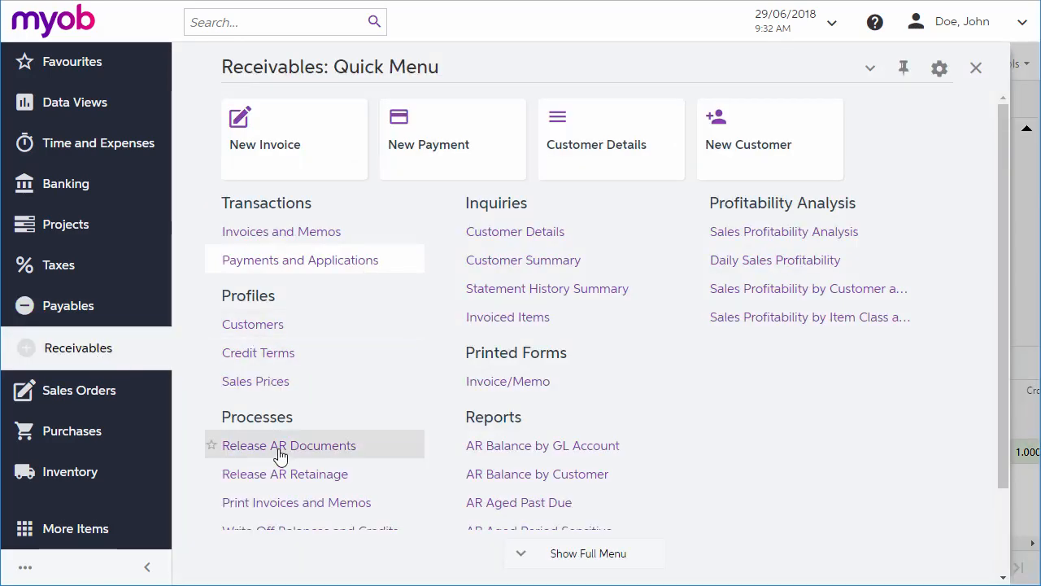
pyautogui.click(289, 445)
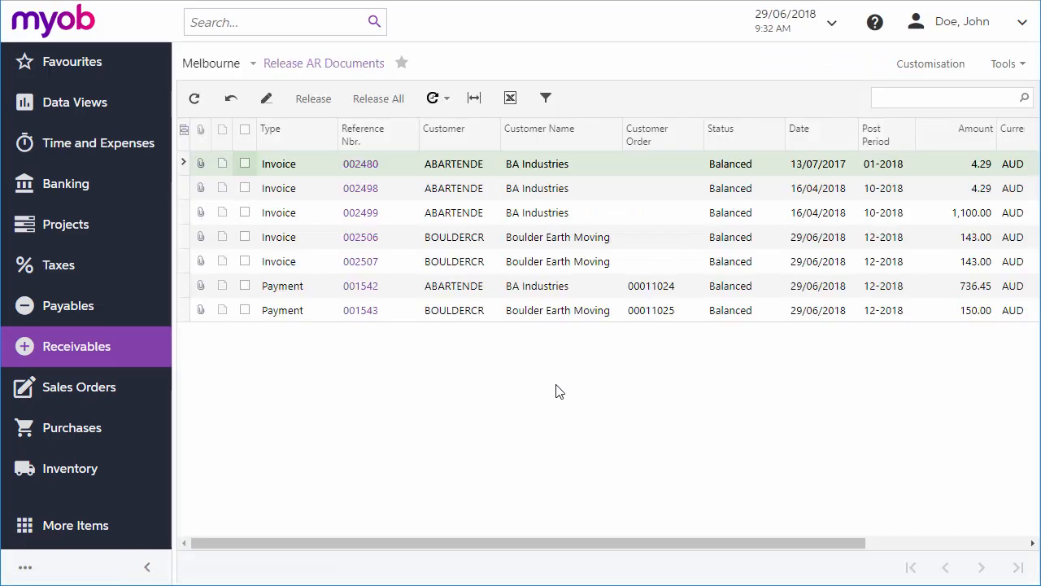
pyautogui.click(244, 285)
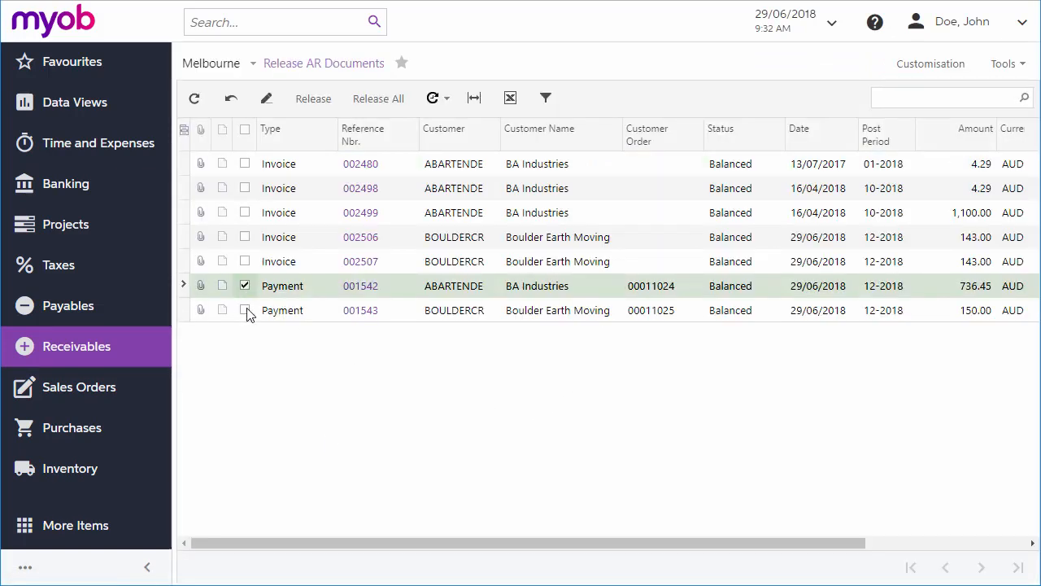
pyautogui.click(245, 310)
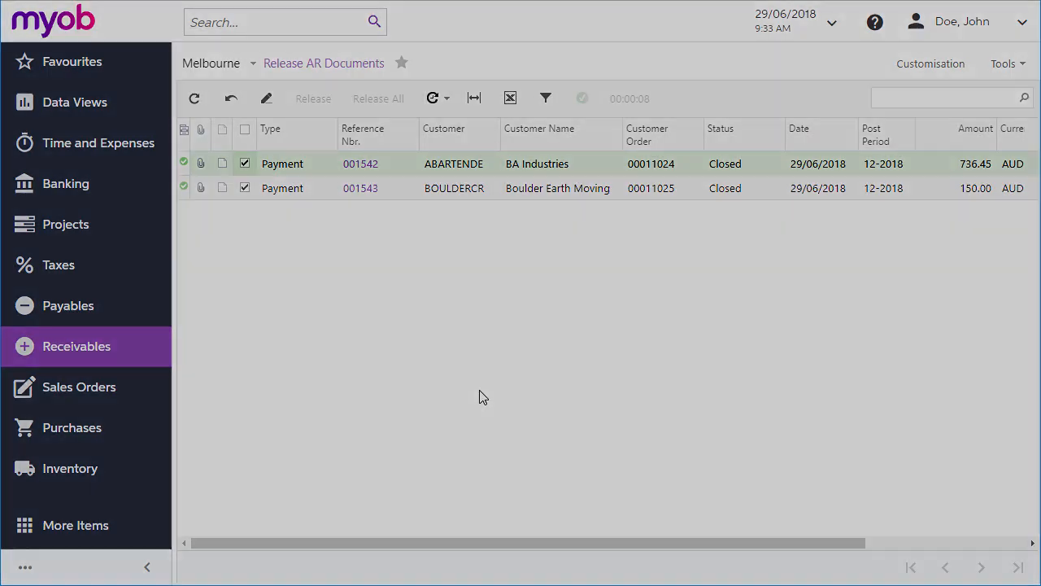
pyautogui.click(454, 164)
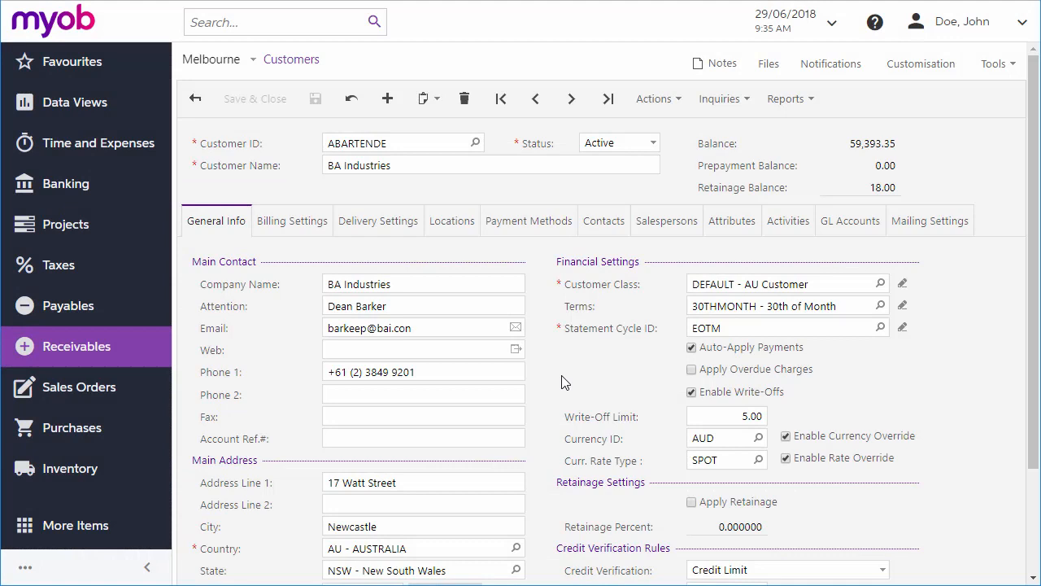